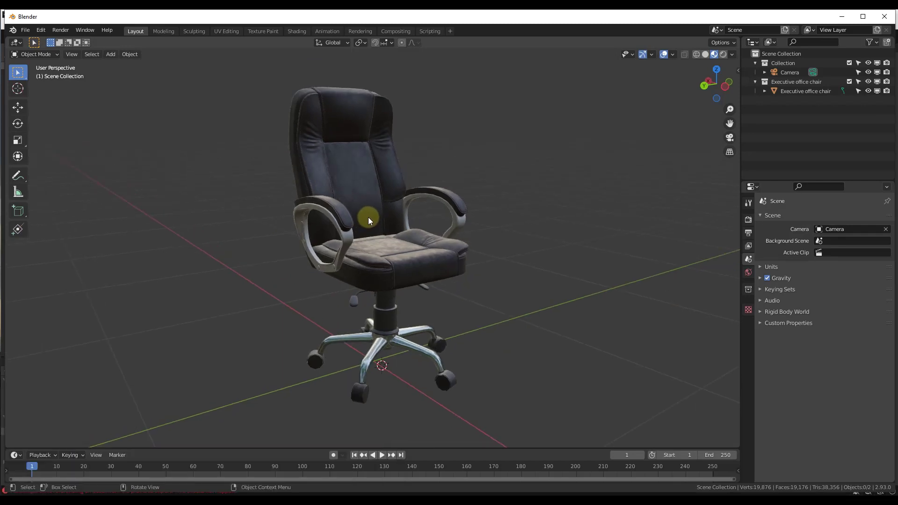
pyautogui.moveTo(360, 169)
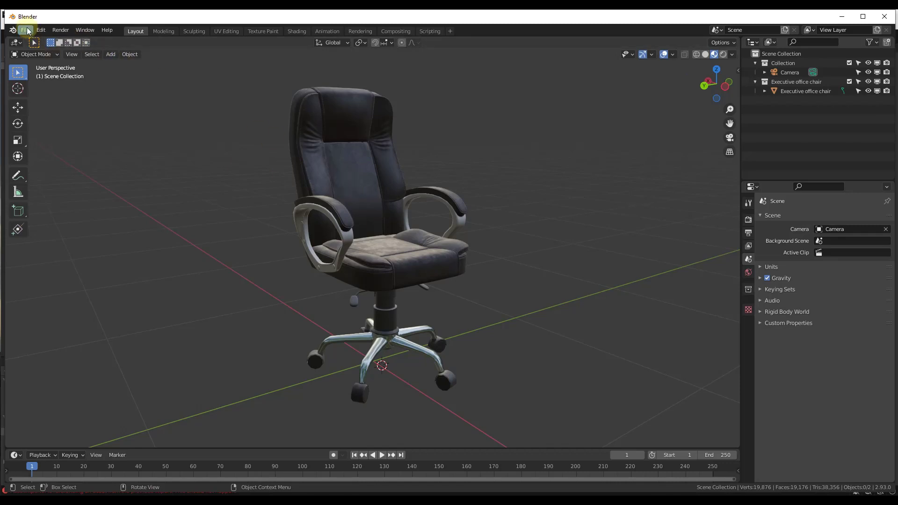
# Save the office chair scene as Chair.blend through File > Save As
pyautogui.click(25, 30)
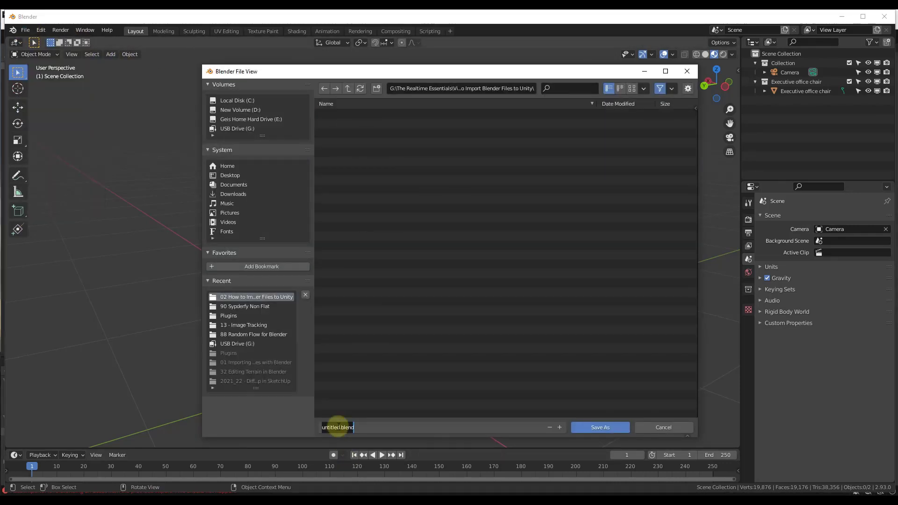
pyautogui.click(599, 427)
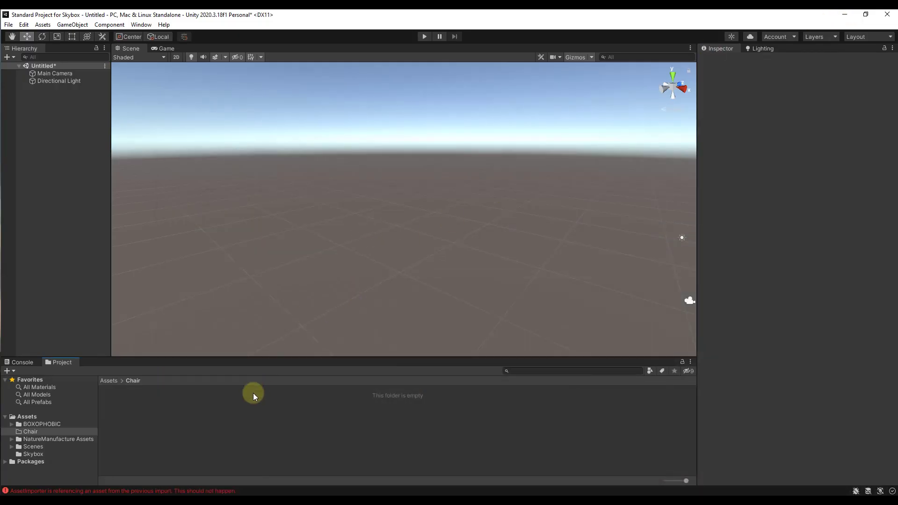
# Import Chair.blend into the Chair assets folder via Import New Asset
pyautogui.rightClick(254, 395)
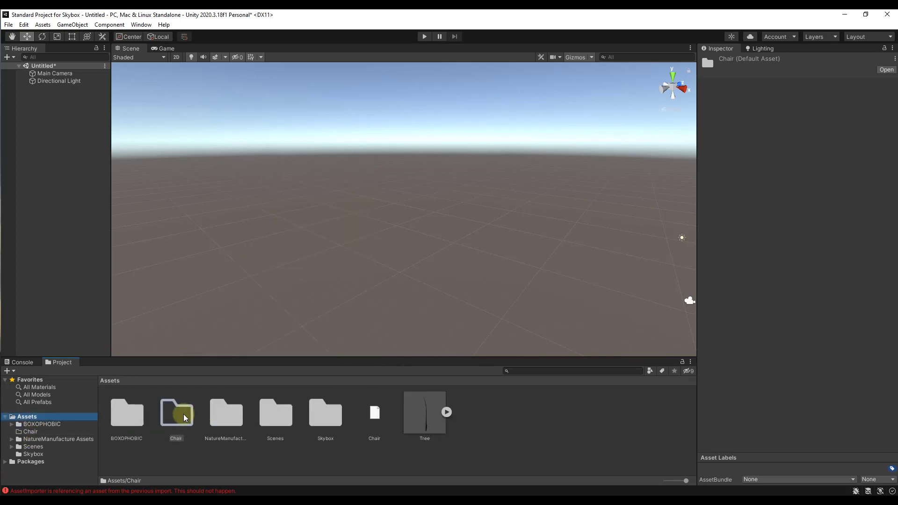
pyautogui.rightClick(175, 412)
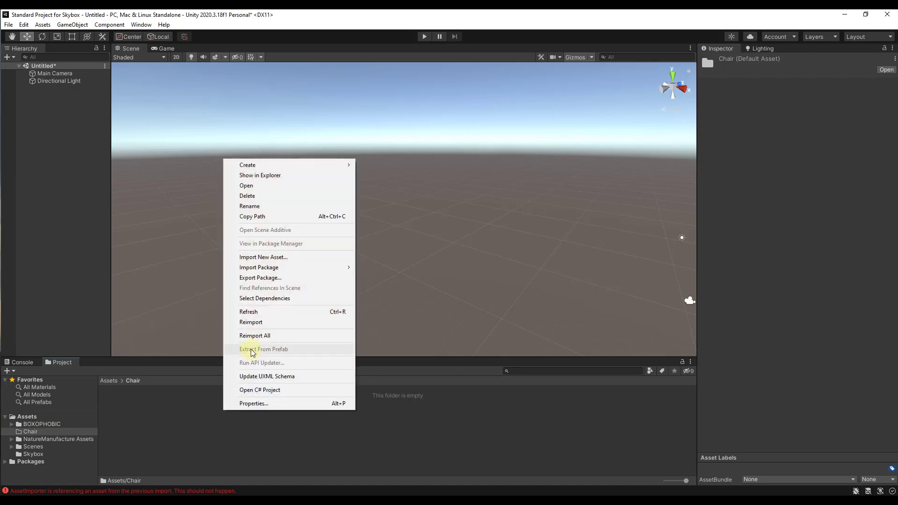
pyautogui.click(264, 256)
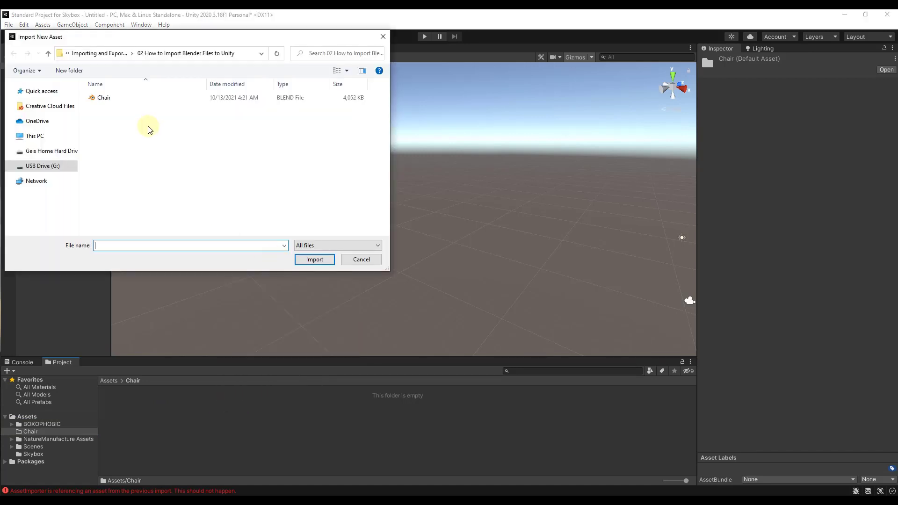
pyautogui.click(360, 260)
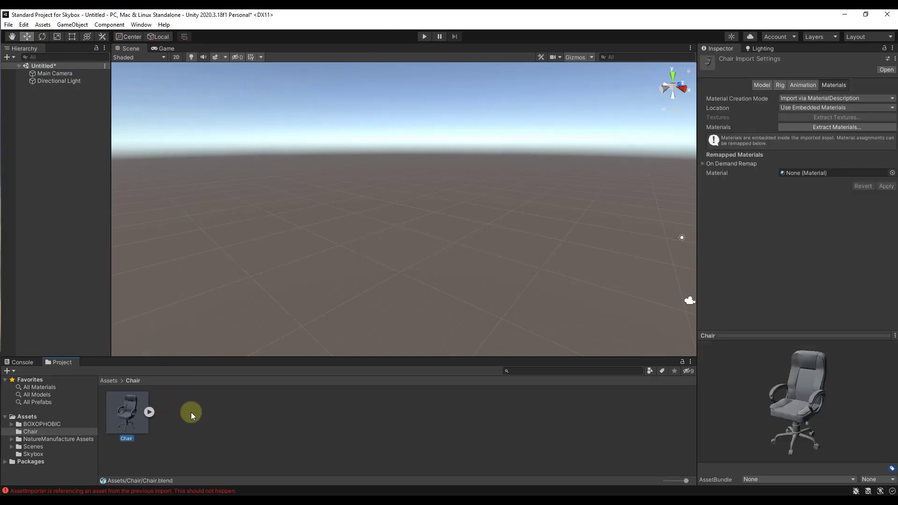
# Expand the Chair asset to show its parts and drag it into the scene
pyautogui.click(148, 411)
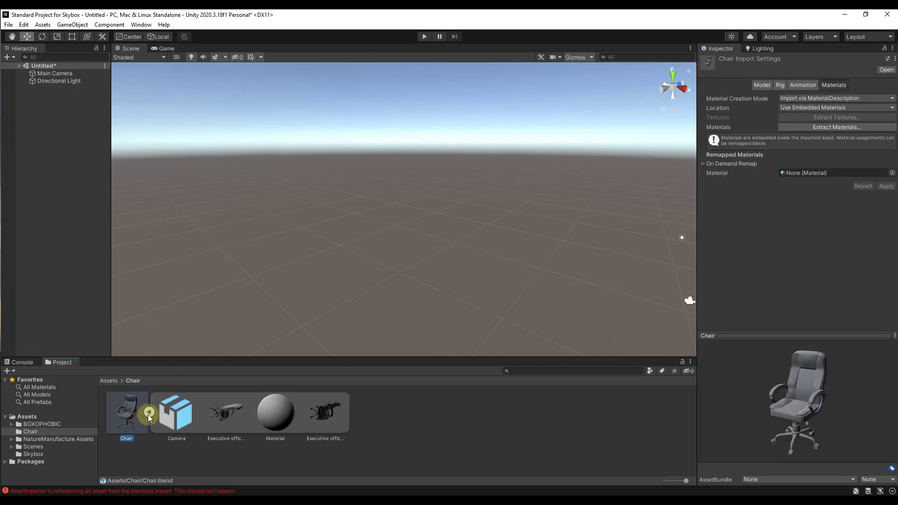
pyautogui.moveTo(126, 411); pyautogui.dragTo(250, 338)
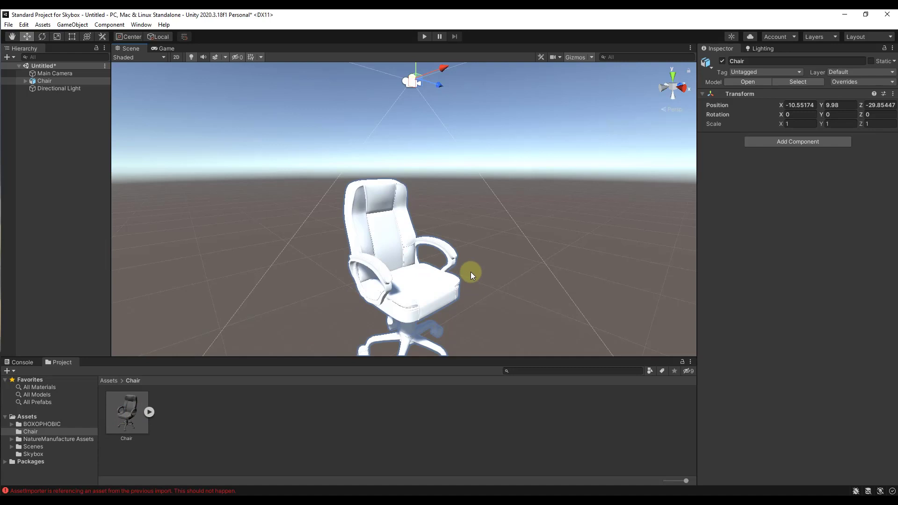
pyautogui.moveTo(410, 274)
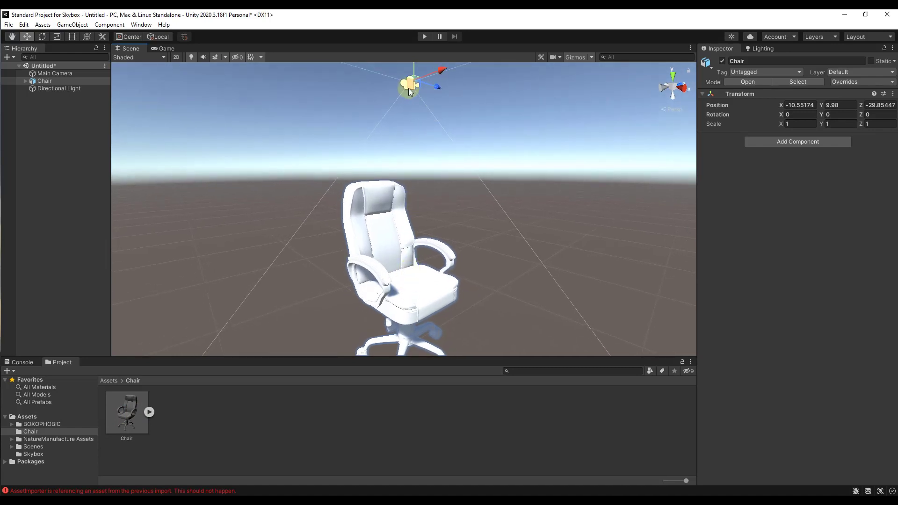
# Select the Camera and Executive office chair children under Chair in the Hierarchy
pyautogui.click(53, 88)
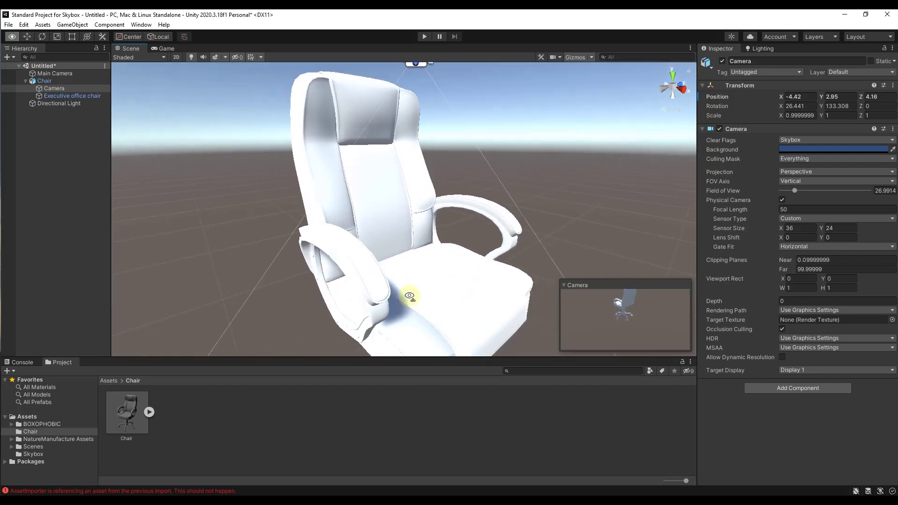
pyautogui.click(72, 95)
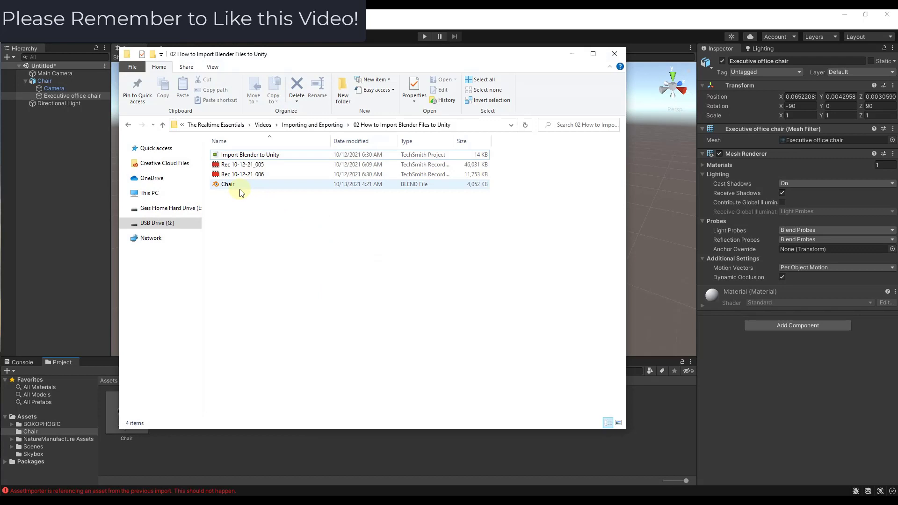
pyautogui.moveTo(240, 188)
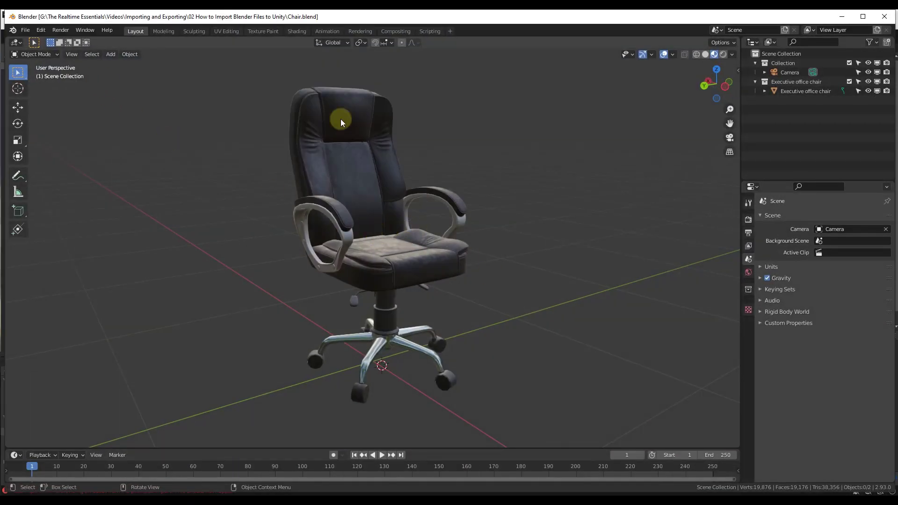
pyautogui.moveTo(344, 122)
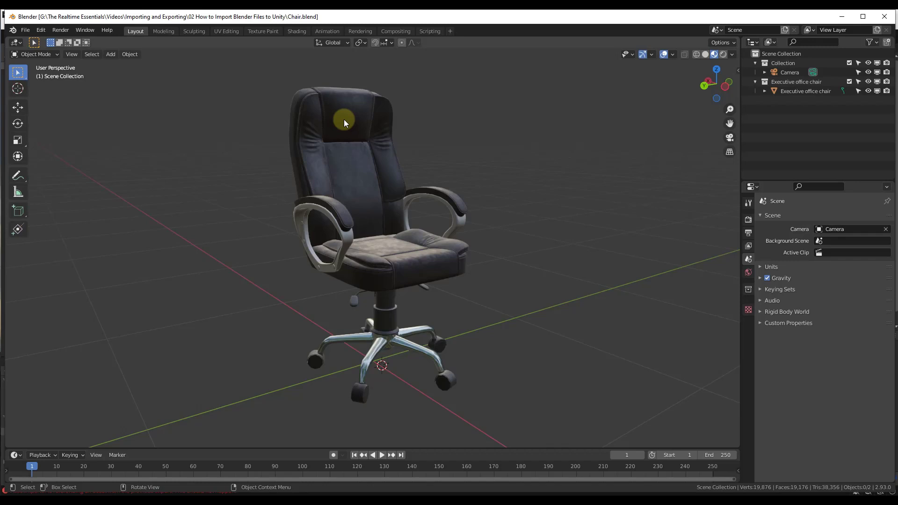
# Use File > External Data to pack all external files into the blend file
pyautogui.click(25, 30)
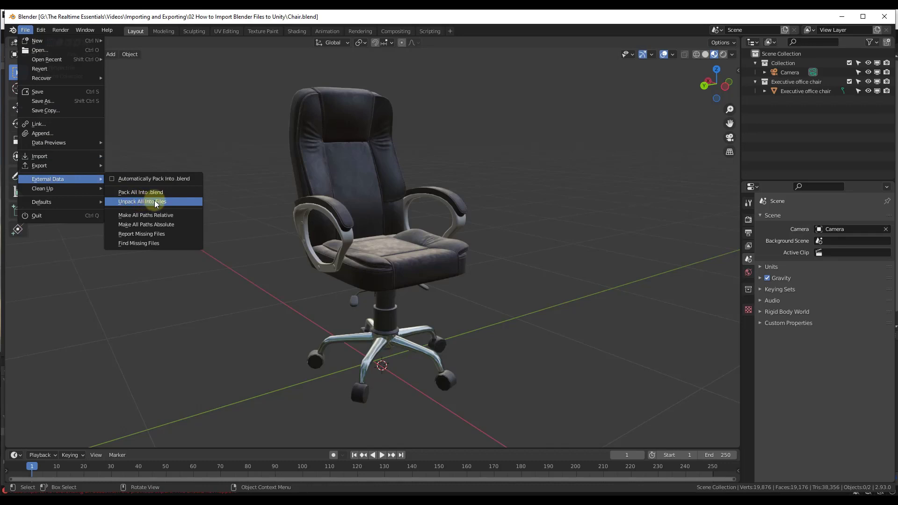
pyautogui.moveTo(142, 201)
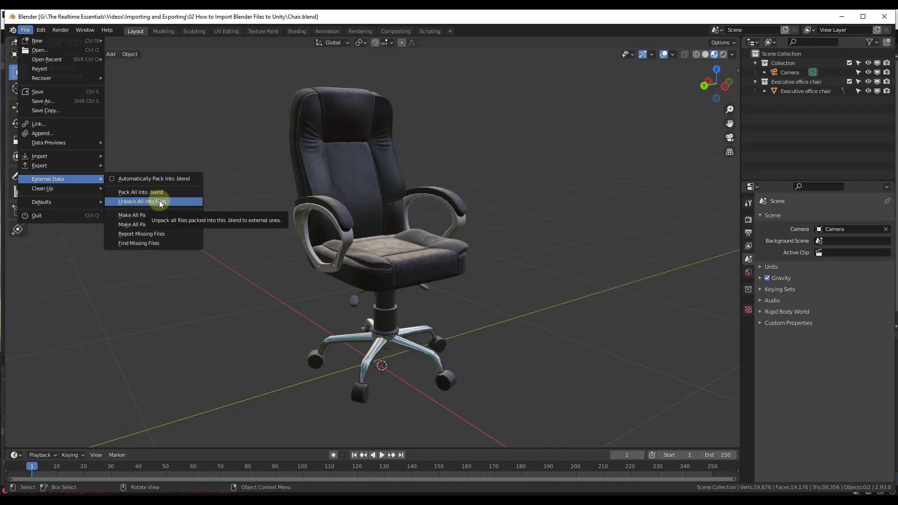
pyautogui.click(139, 201)
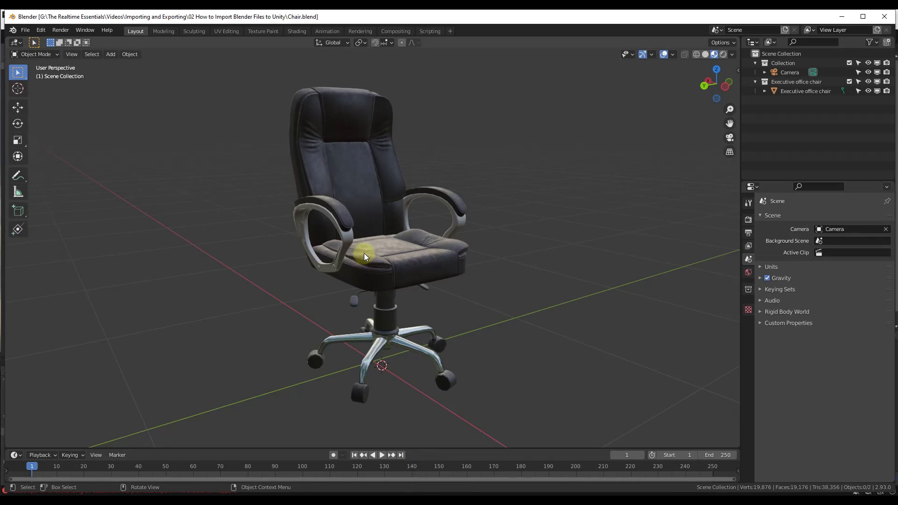
pyautogui.click(25, 30)
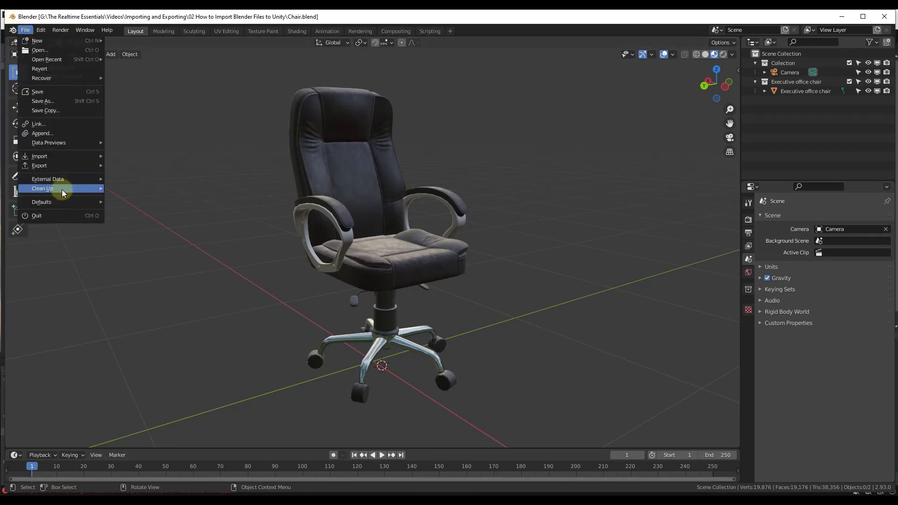
pyautogui.moveTo(48, 179)
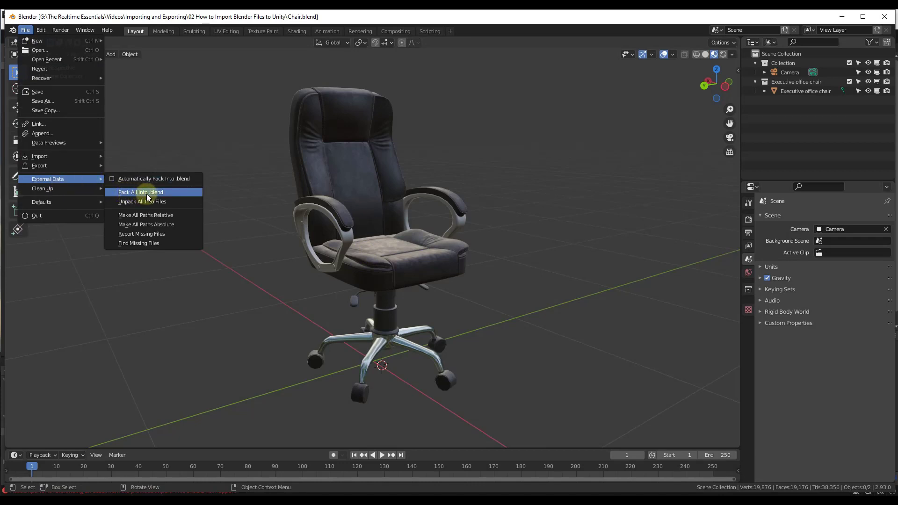
pyautogui.moveTo(140, 192)
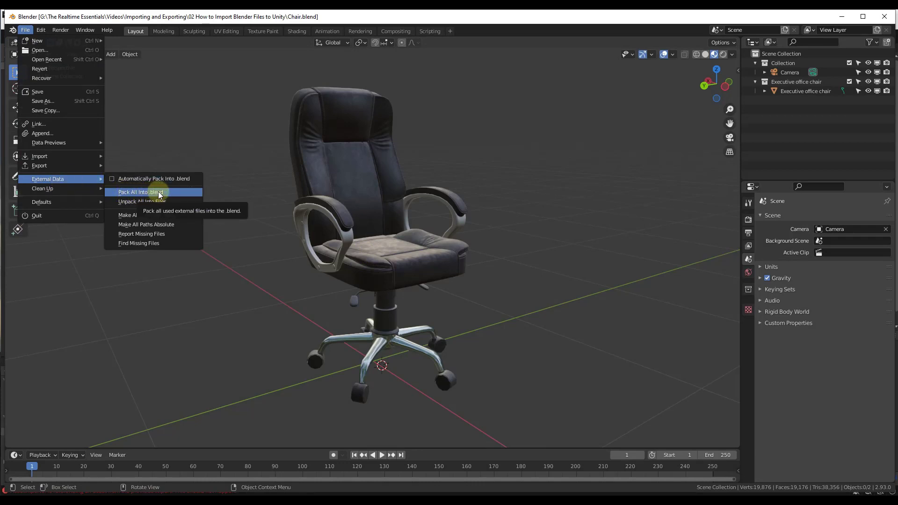
pyautogui.click(140, 192)
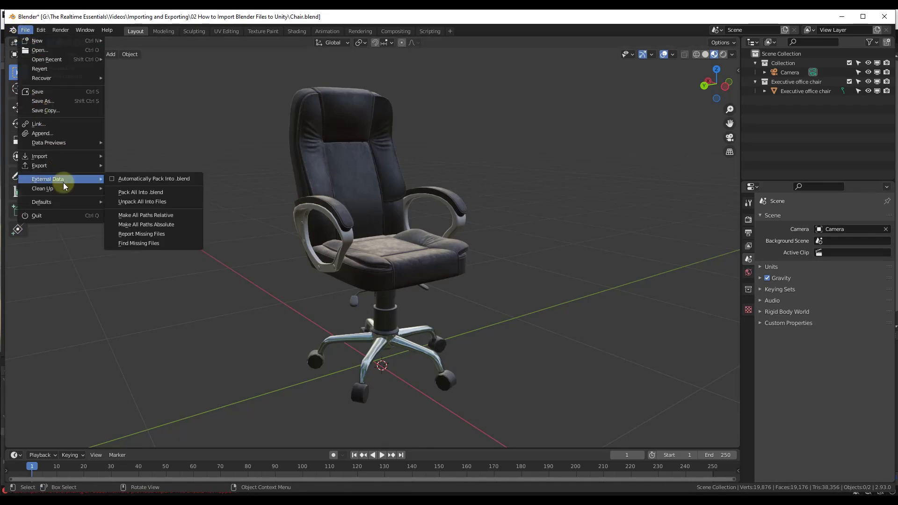
pyautogui.moveTo(142, 201)
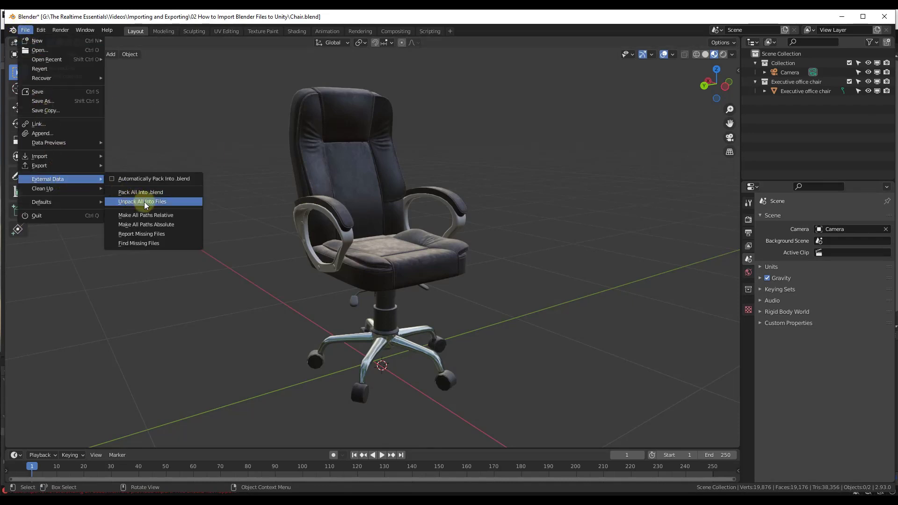
# Unpack the 209 resources using files in the blend file's current directory
pyautogui.click(143, 201)
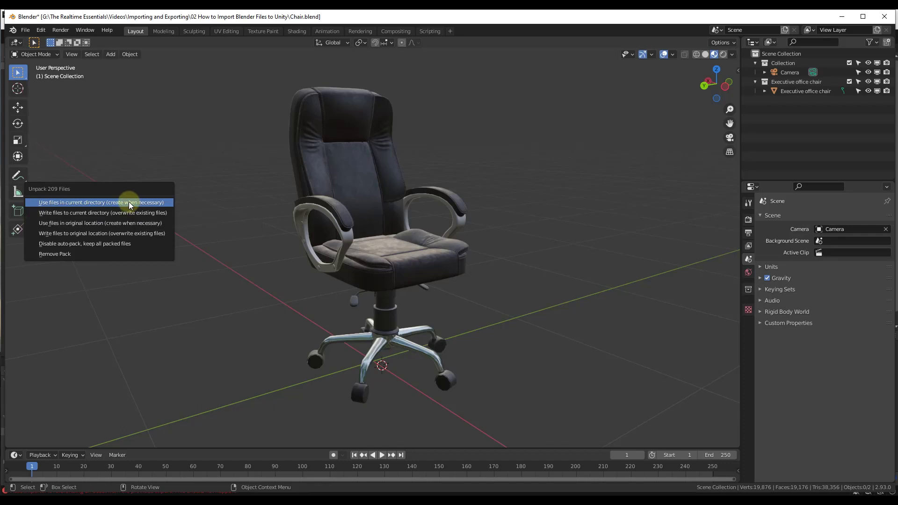
pyautogui.moveTo(381, 232)
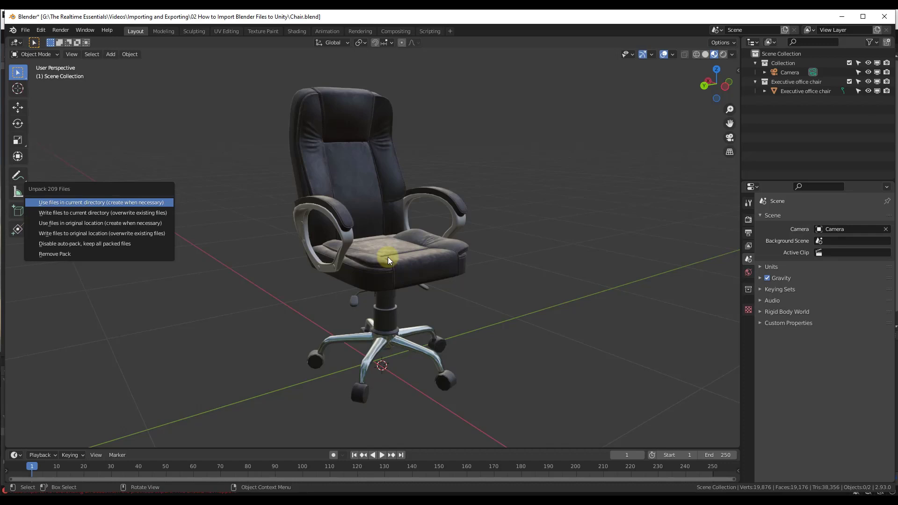
pyautogui.click(102, 202)
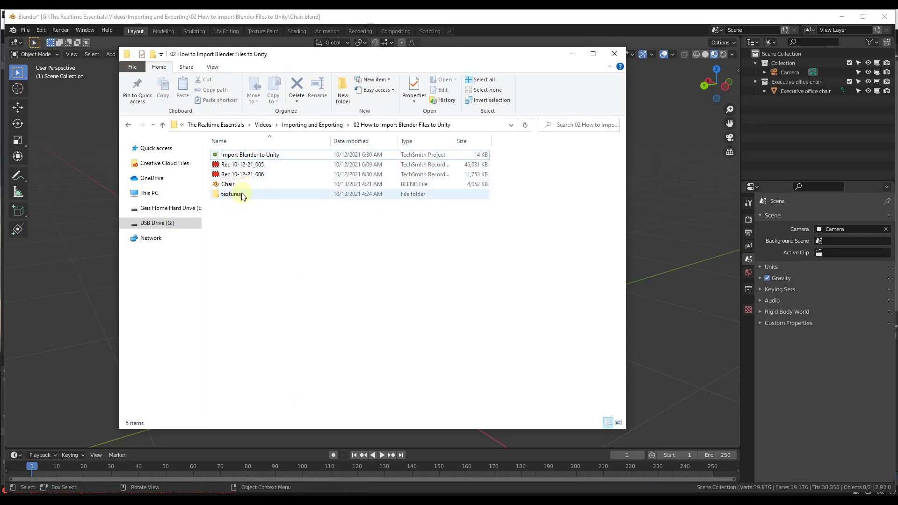
# Browse the unpacked textures folder and preview the chair's Base_Color map in Photos
pyautogui.doubleClick(230, 194)
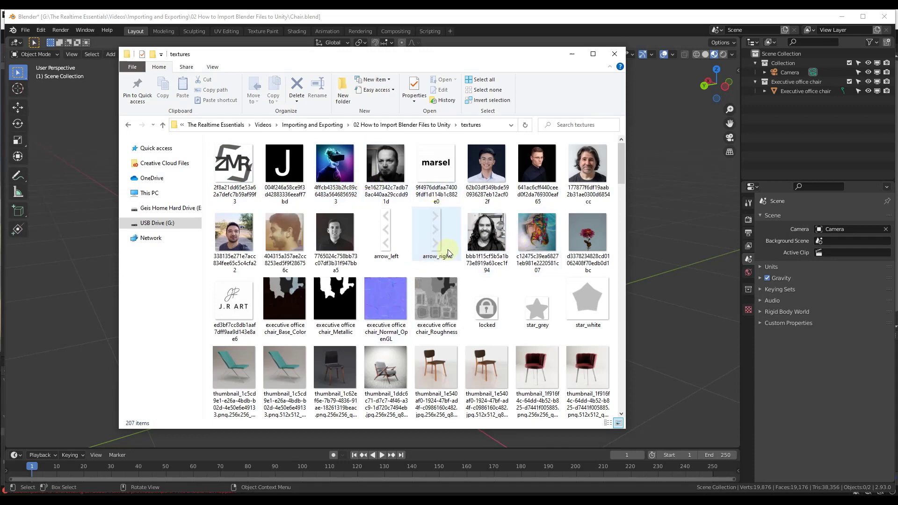
pyautogui.scroll(-3)
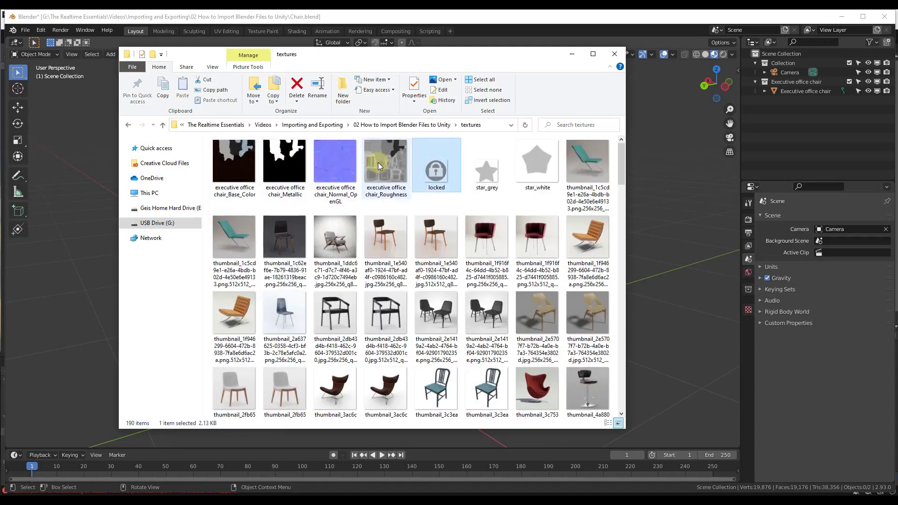
pyautogui.moveTo(416, 176)
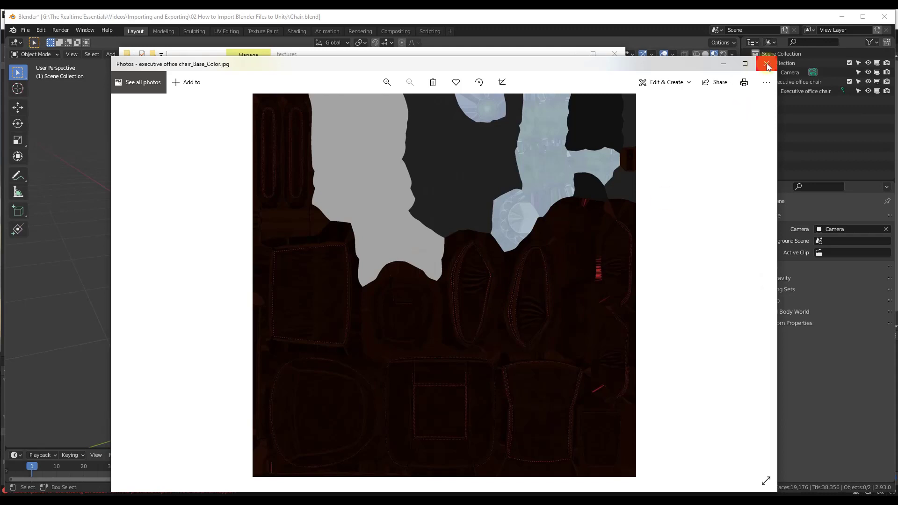
pyautogui.click(766, 64)
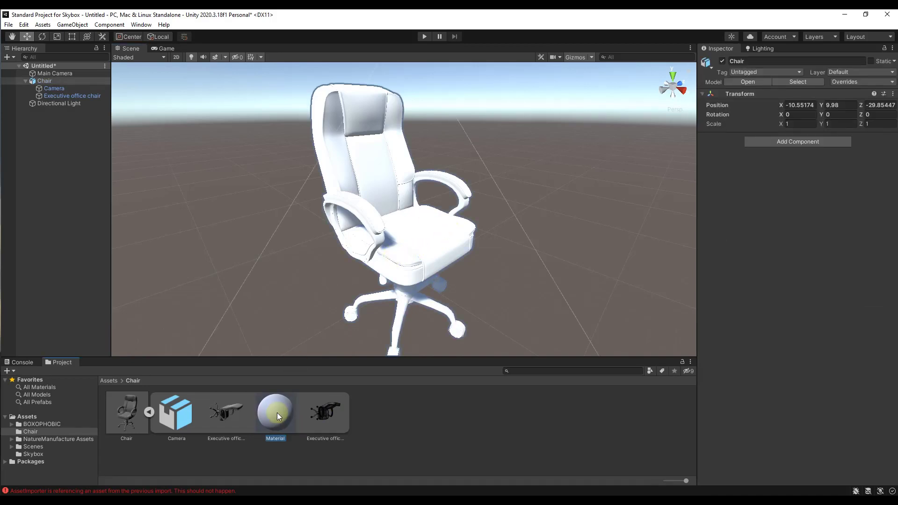
# Inspect the new Materials folder under Chair holding the four texture maps
pyautogui.click(275, 412)
pyautogui.write('Materials')
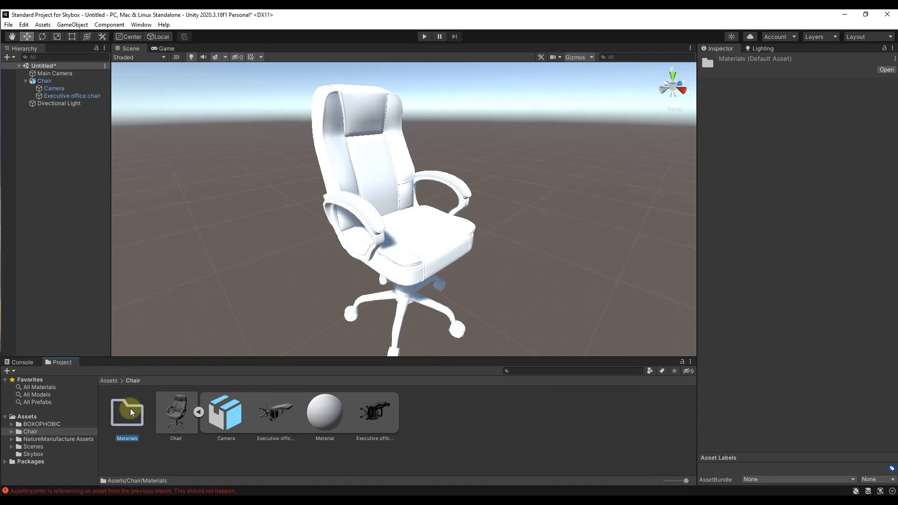
pyautogui.doubleClick(126, 412)
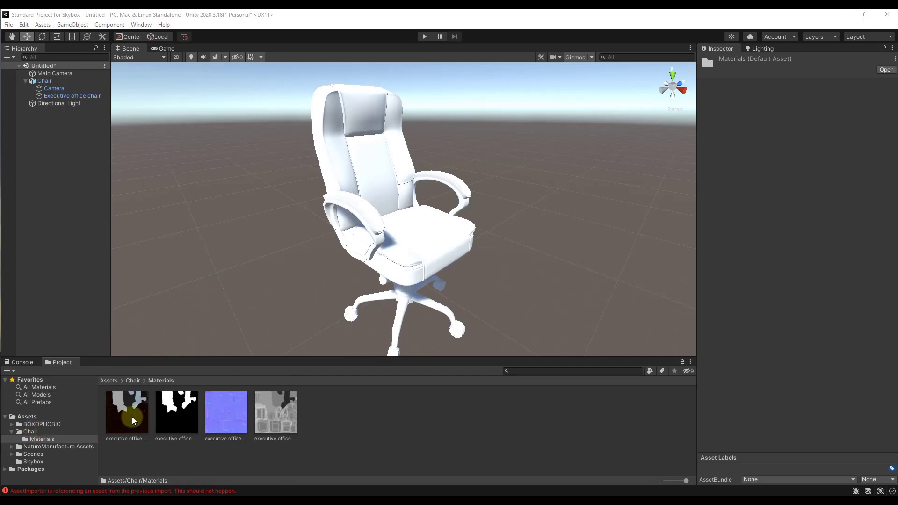
pyautogui.click(418, 266)
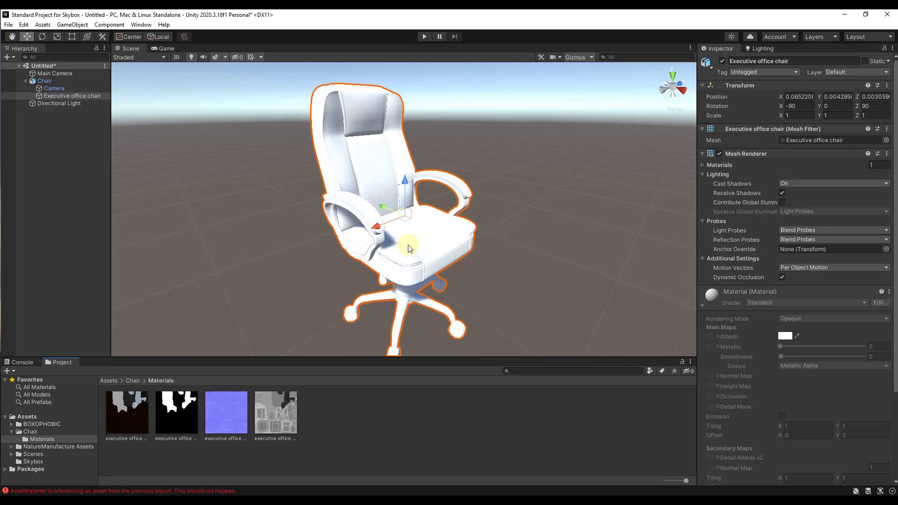
# Extract Chair.blend's embedded material into Assets/Chair/Materials
pyautogui.click(32, 431)
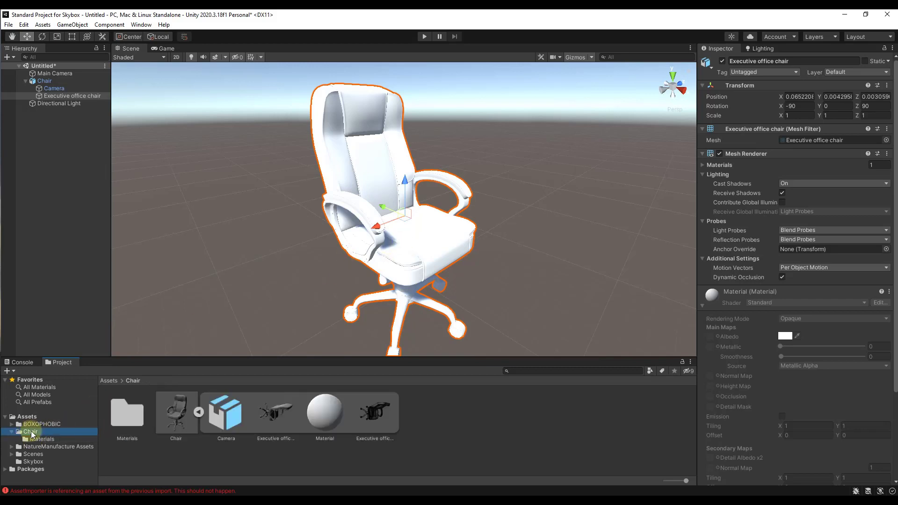
pyautogui.click(175, 413)
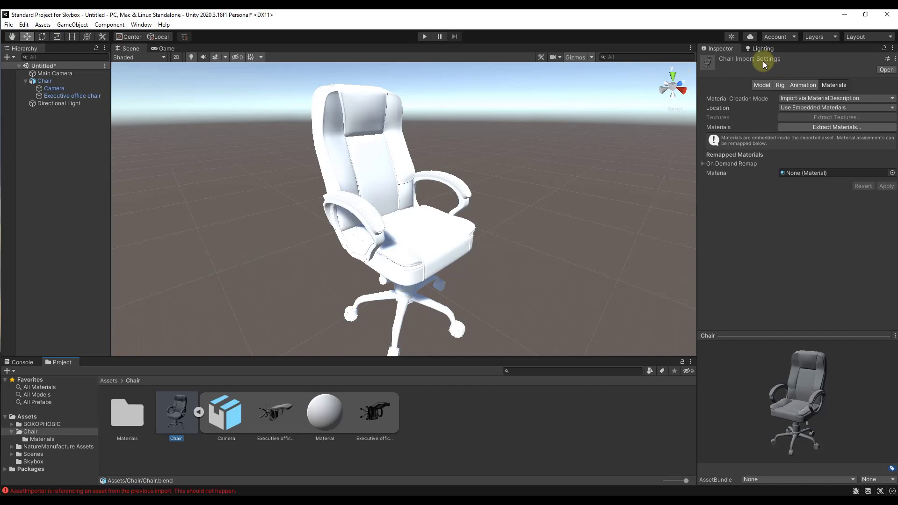
pyautogui.moveTo(821, 127)
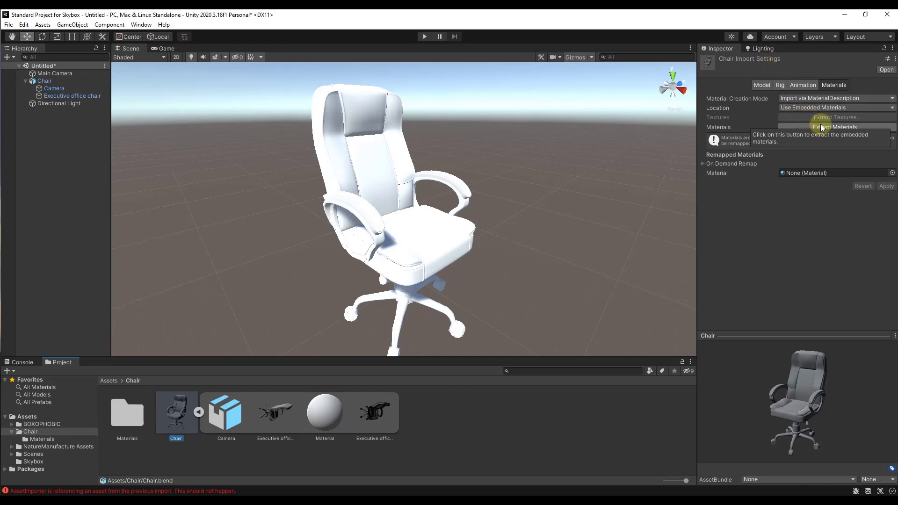
pyautogui.moveTo(834, 172)
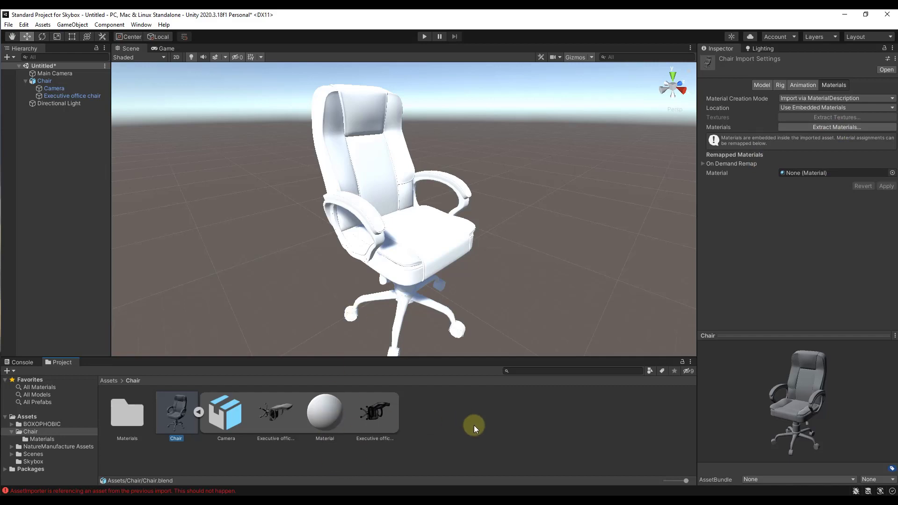
pyautogui.moveTo(793, 143)
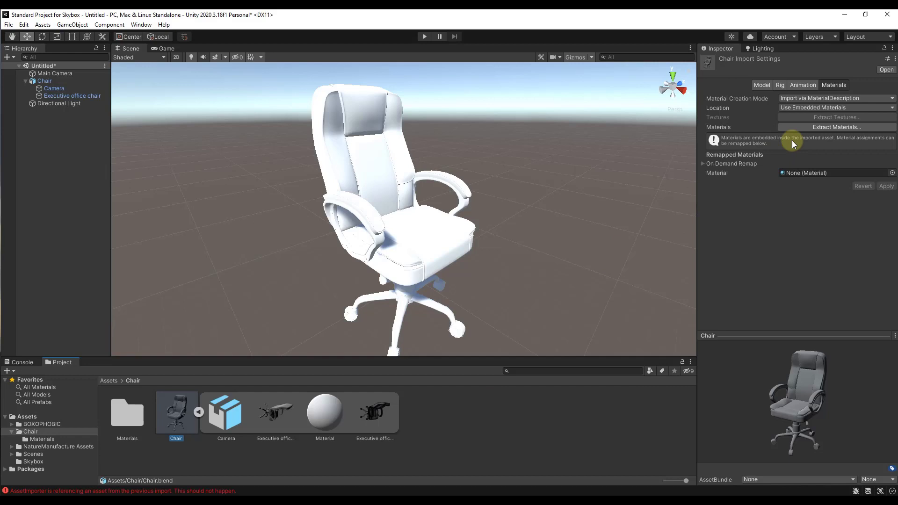
pyautogui.click(836, 126)
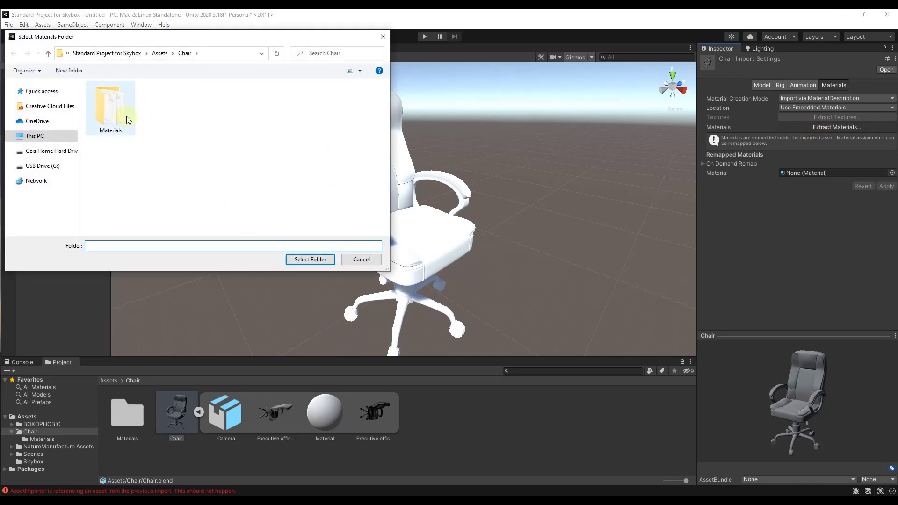
pyautogui.click(110, 106)
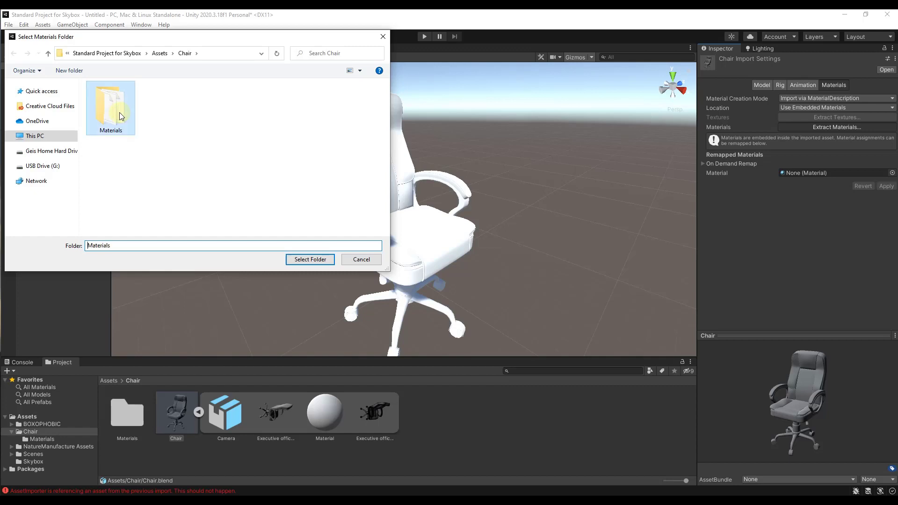
pyautogui.doubleClick(110, 103)
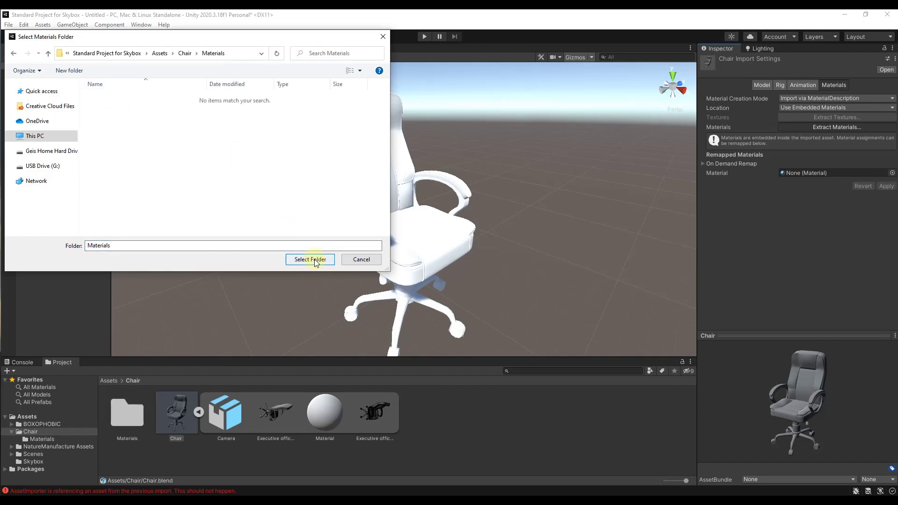
pyautogui.click(309, 260)
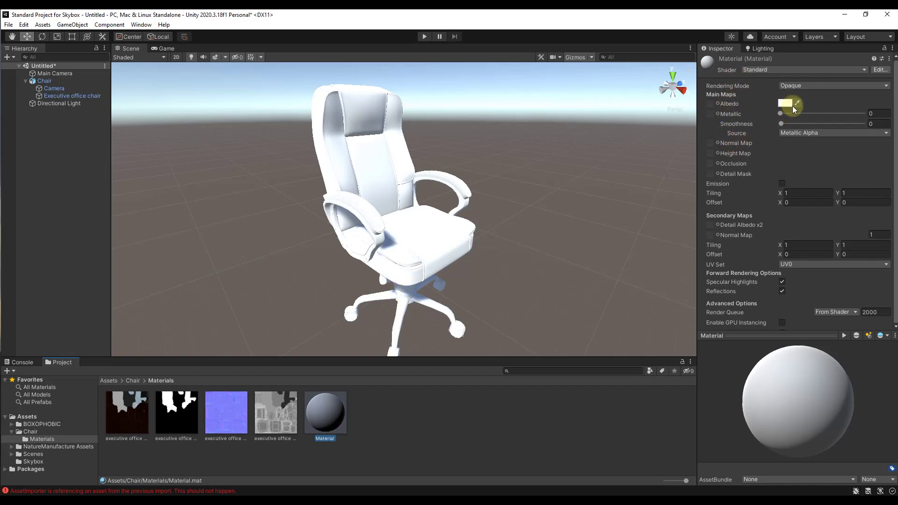
# Keep the albedo tint white and assign executive office chair_Base_Color as the material's albedo
pyautogui.click(791, 104)
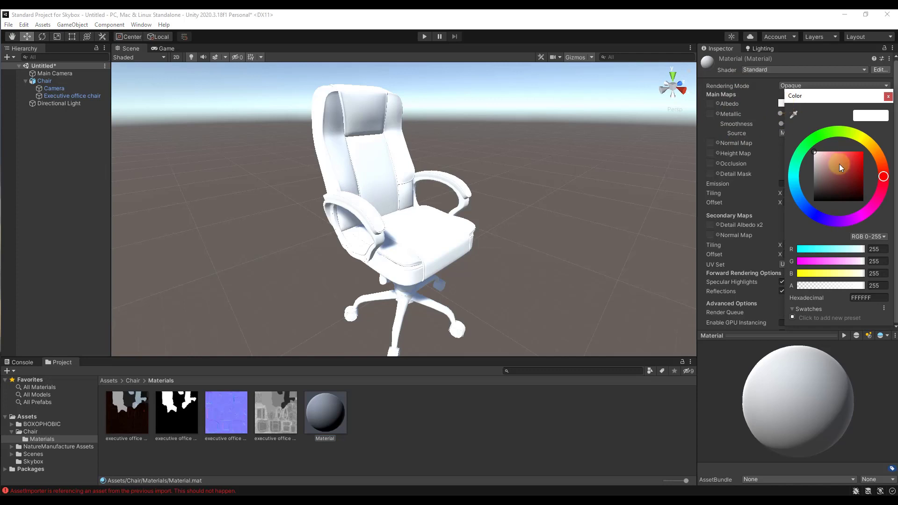
pyautogui.click(838, 162)
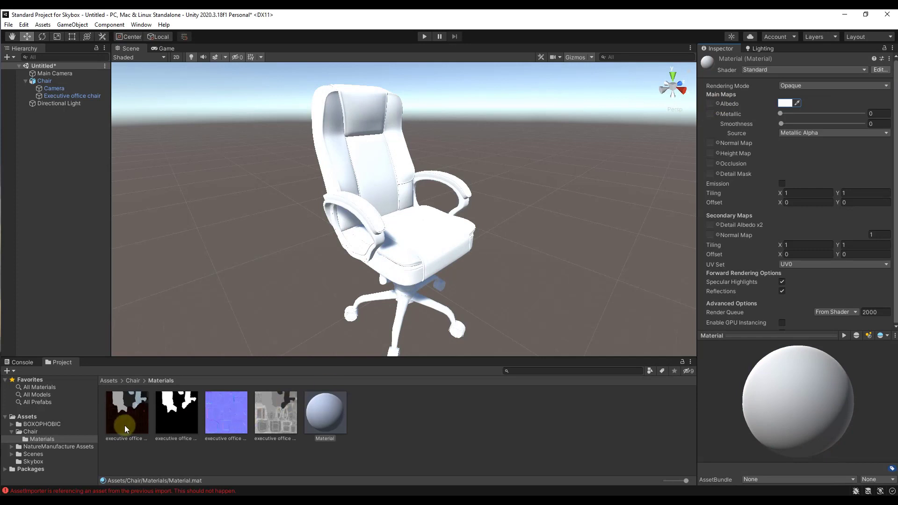
pyautogui.moveTo(709, 214)
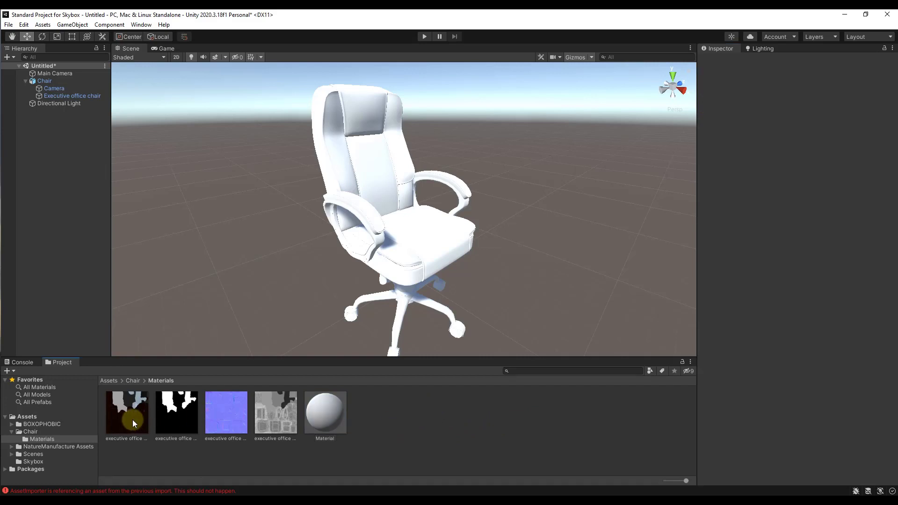
pyautogui.click(324, 413)
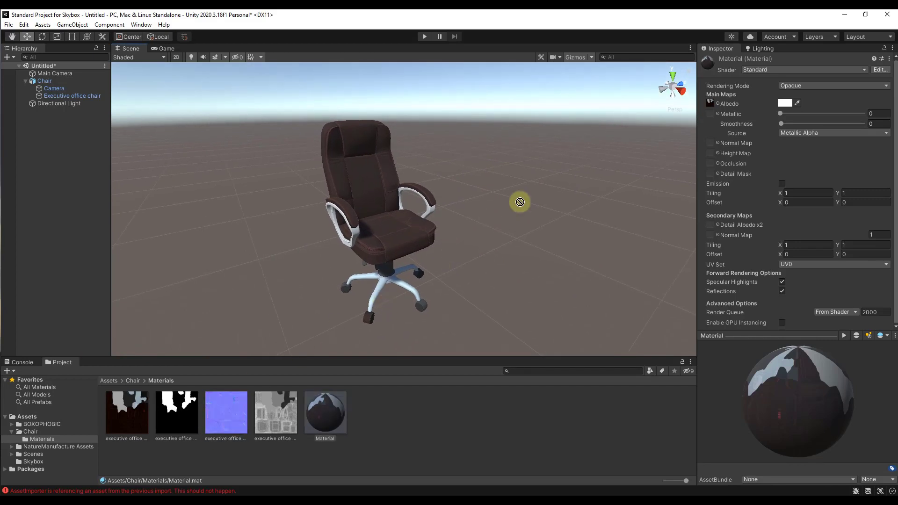
# Assign the Normal_OpenGL texture to the material and set its Texture Type to Normal map
pyautogui.click(710, 142)
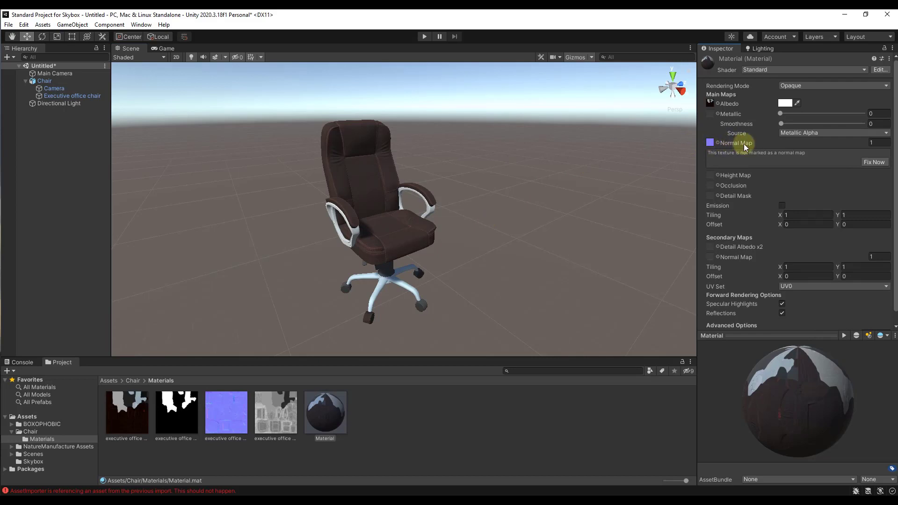
pyautogui.moveTo(802, 158)
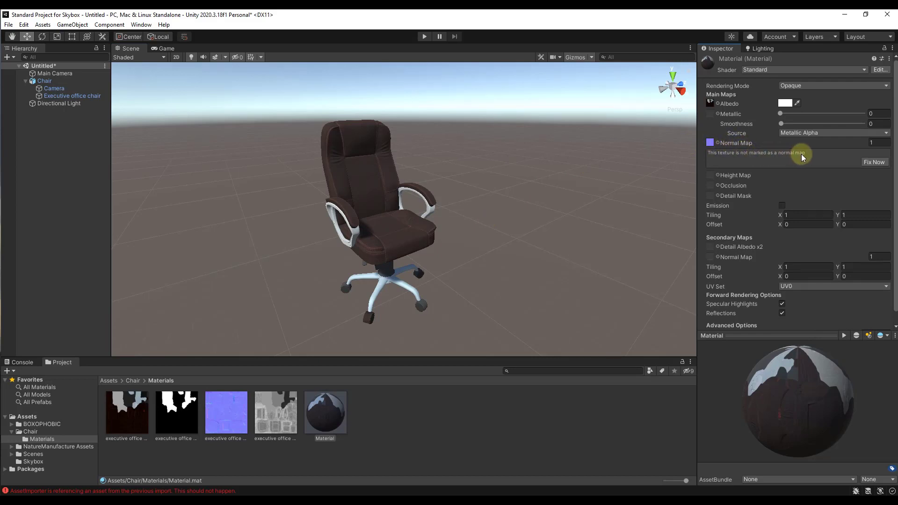
pyautogui.click(226, 412)
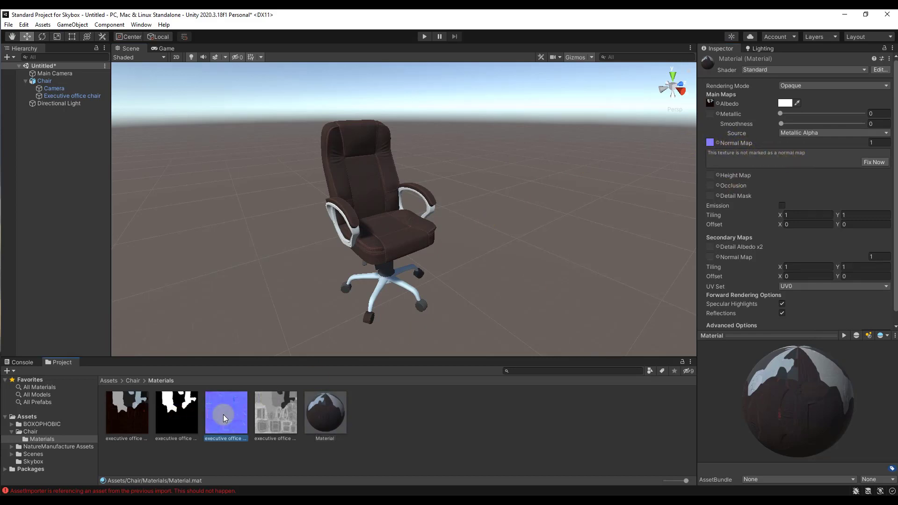
pyautogui.click(225, 413)
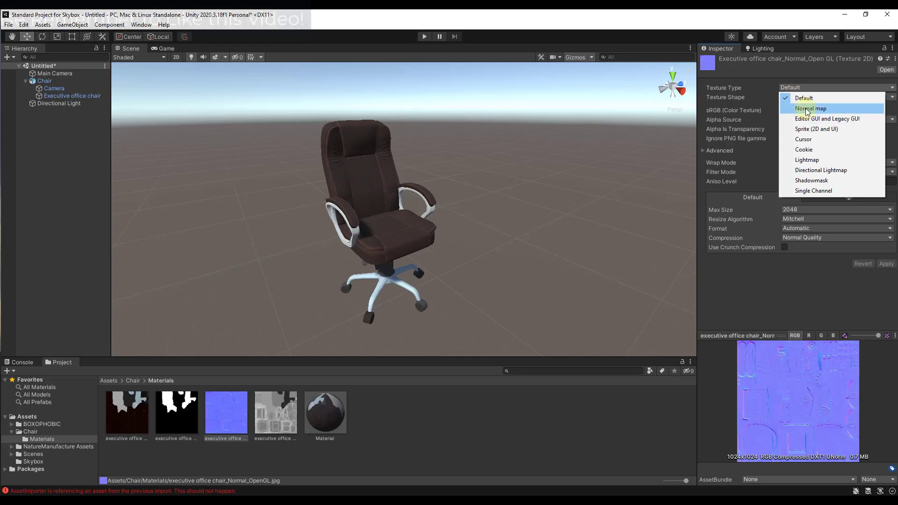
pyautogui.click(811, 109)
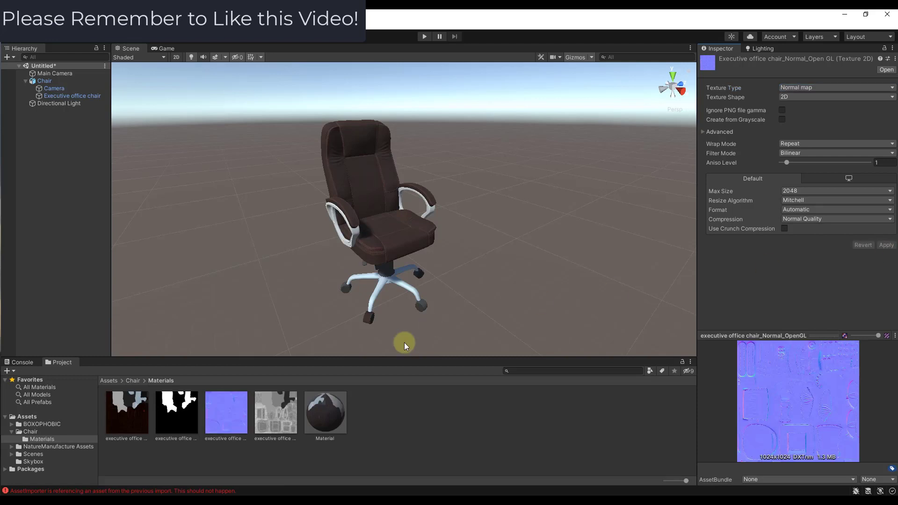
pyautogui.click(325, 411)
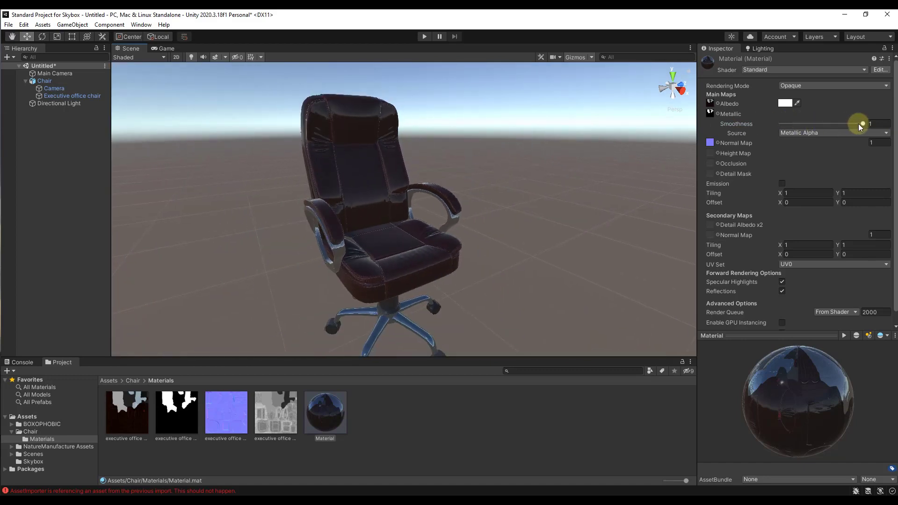
# Adjust the material's Smoothness slider to settle around 0.7 for glossy leather
pyautogui.moveTo(859, 123); pyautogui.dragTo(827, 123)
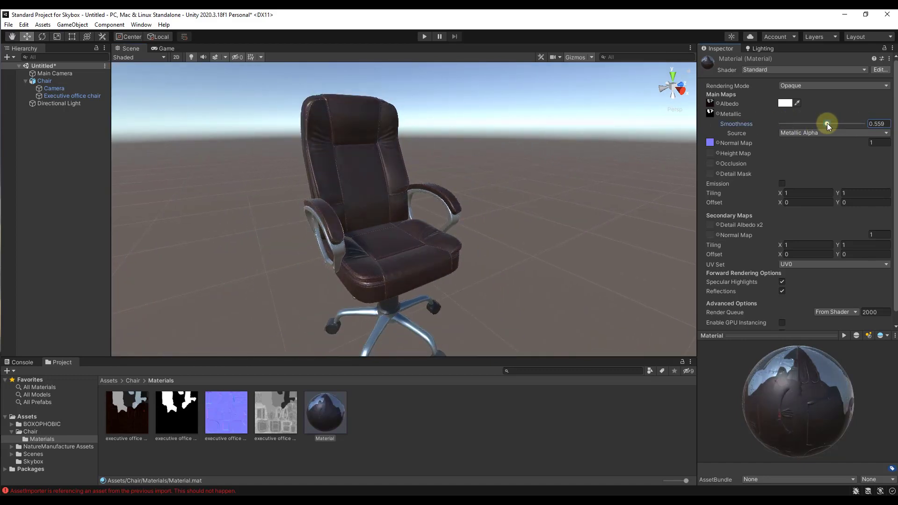
pyautogui.moveTo(827, 123); pyautogui.dragTo(822, 123)
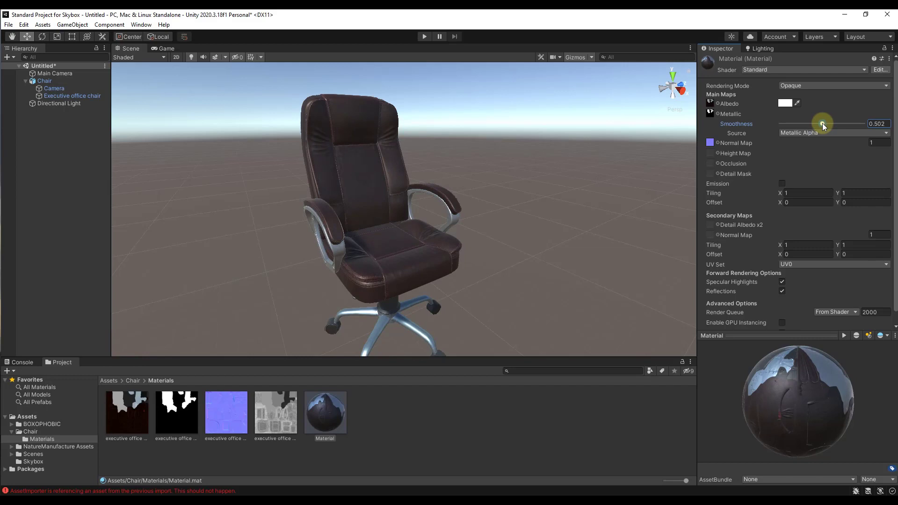
pyautogui.moveTo(821, 123); pyautogui.dragTo(836, 124)
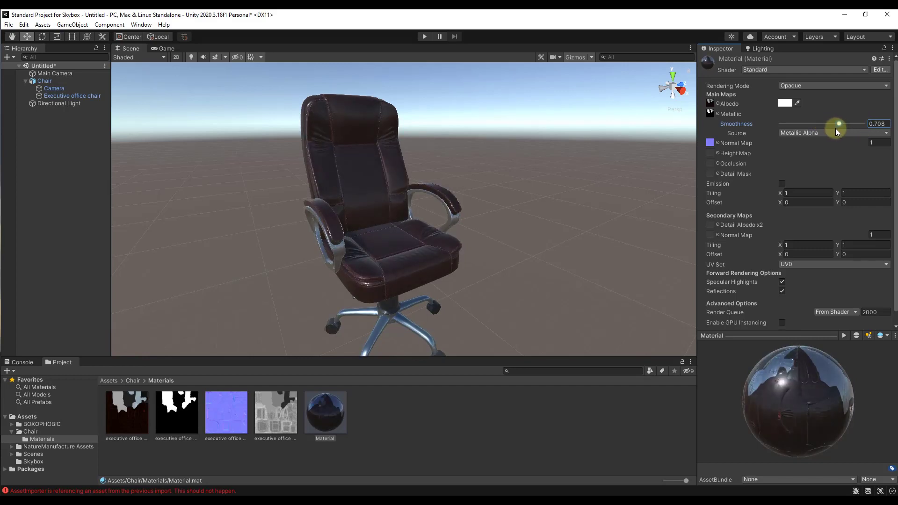
pyautogui.moveTo(836, 123); pyautogui.dragTo(826, 123)
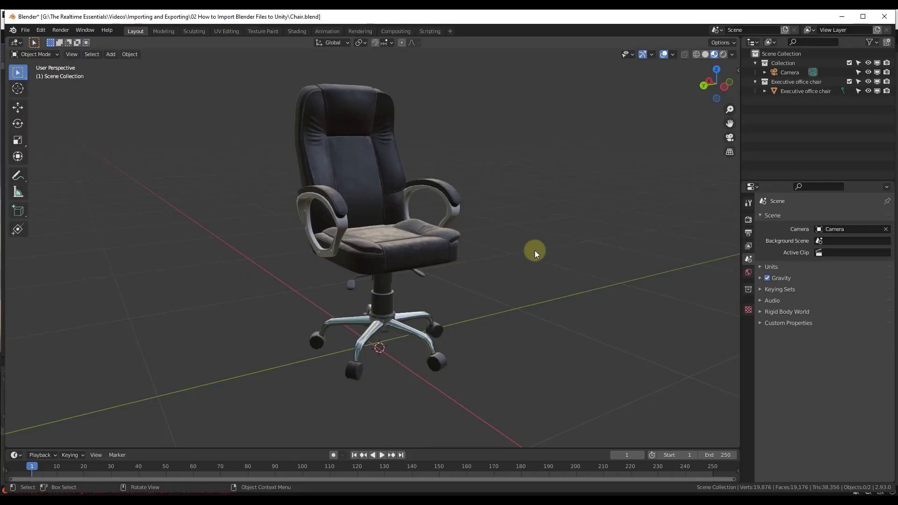
pyautogui.moveTo(511, 237)
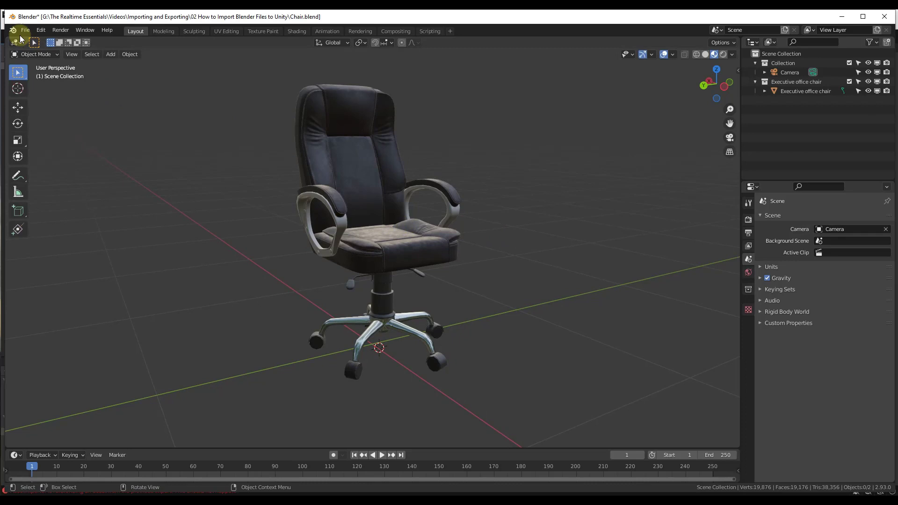
# Start exporting the chair scene as FBX from the File > Export menu
pyautogui.click(24, 30)
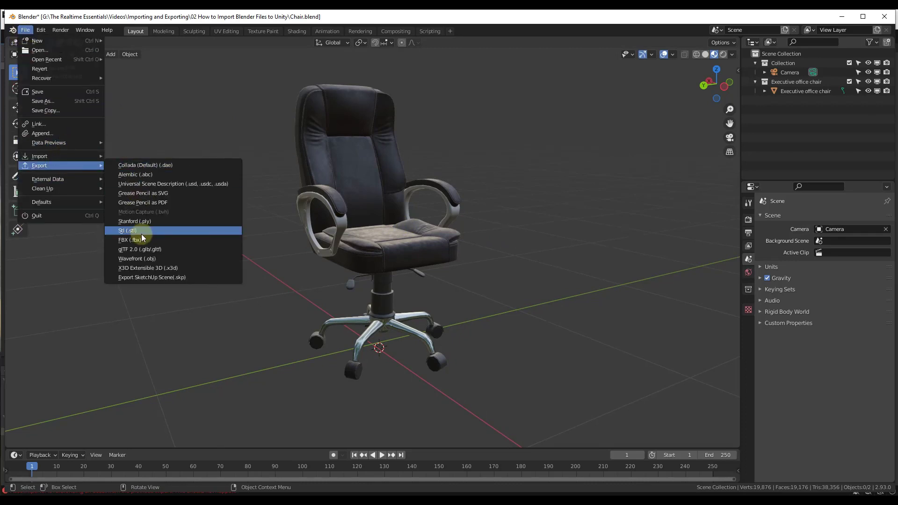
pyautogui.click(130, 240)
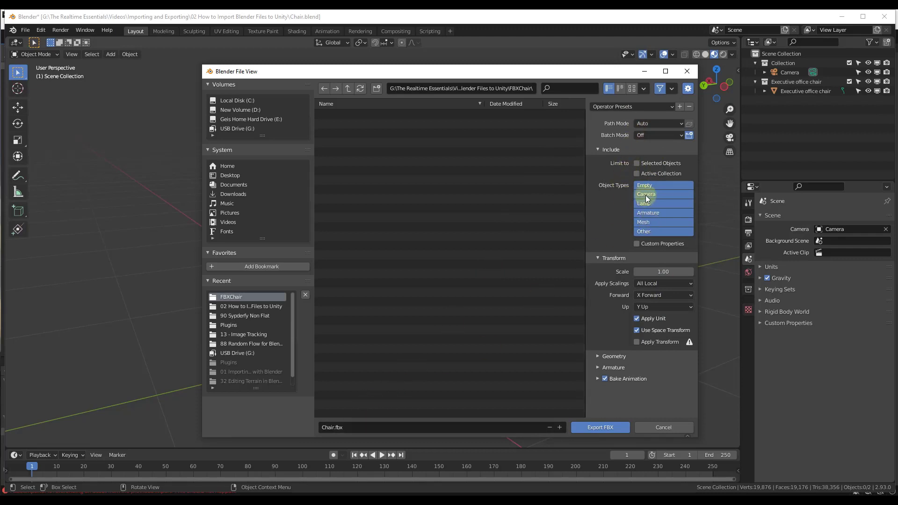
pyautogui.moveTo(645, 194)
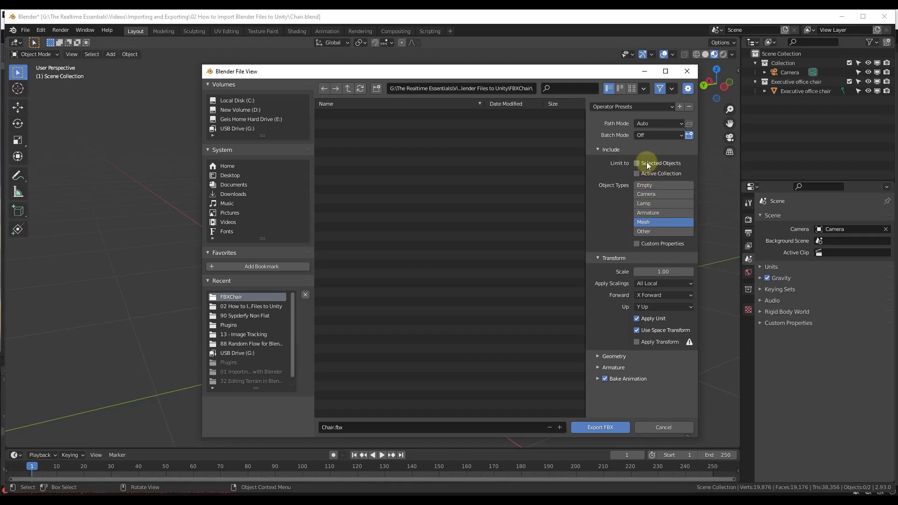
pyautogui.moveTo(648, 163)
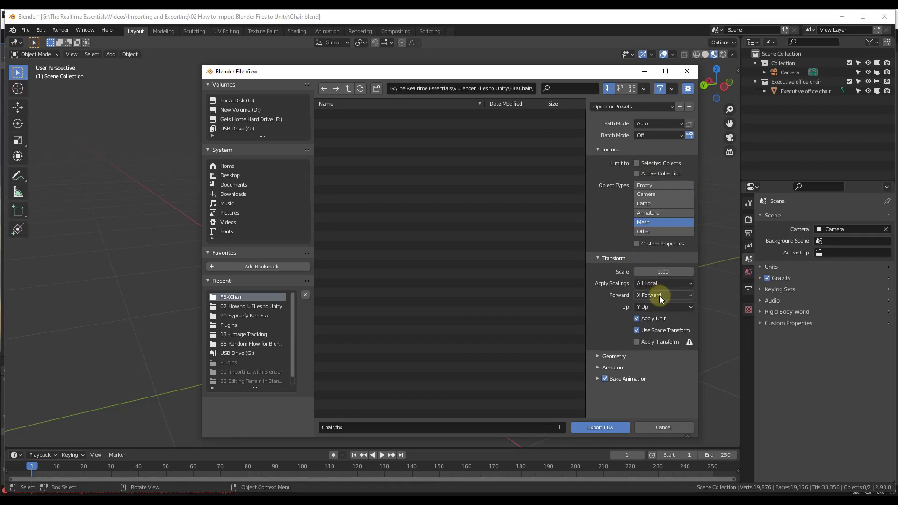
pyautogui.moveTo(657, 339)
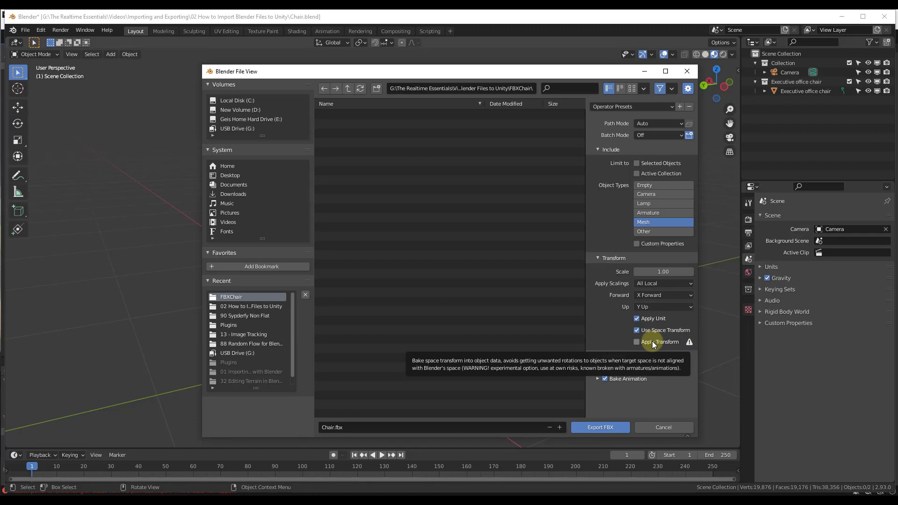
# Limit the FBX export's Object Types to Mesh only for Chair.fbx in FBXChair
pyautogui.click(129, 54)
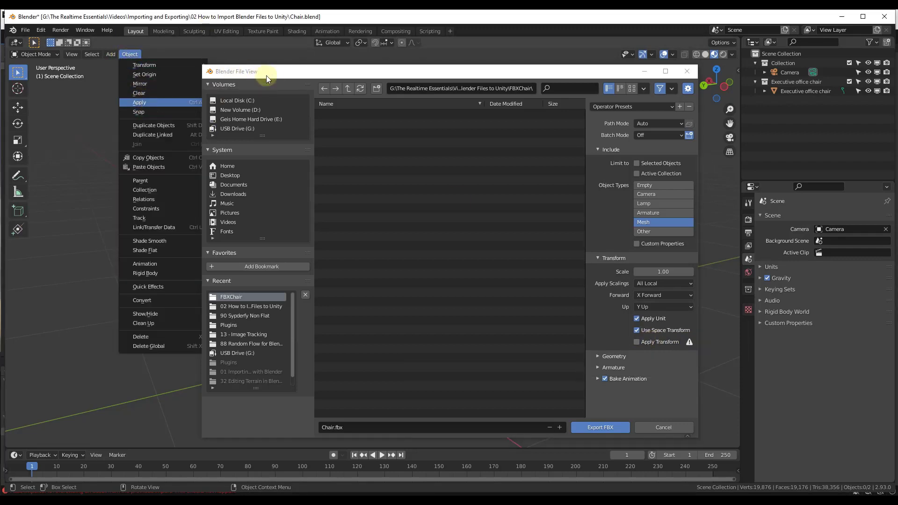
pyautogui.moveTo(501, 319)
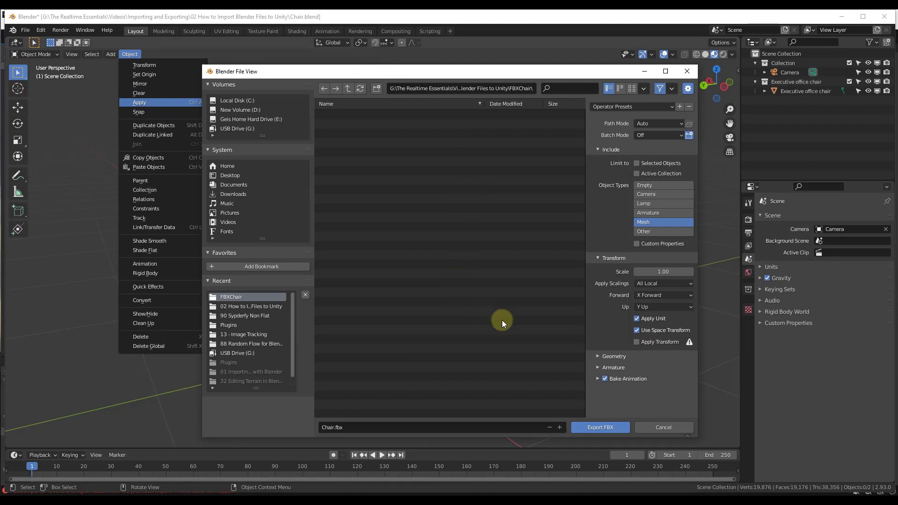
pyautogui.moveTo(411, 339)
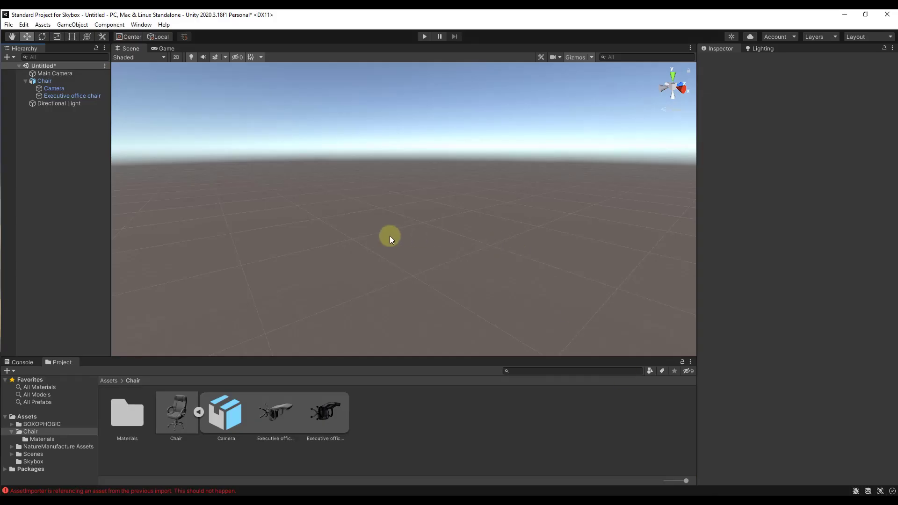
# Import the Chair FBX from FBXChair into the project's Chair folder via Import New Asset
pyautogui.rightClick(406, 418)
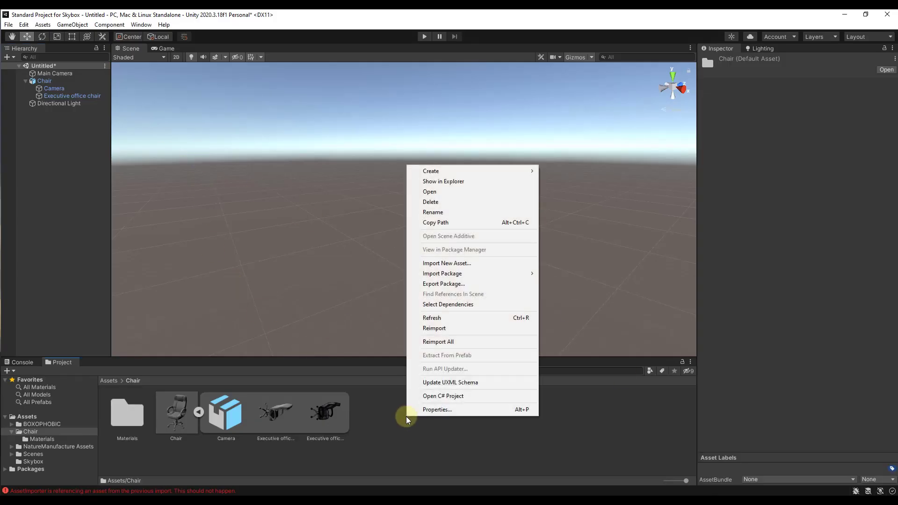
pyautogui.click(446, 263)
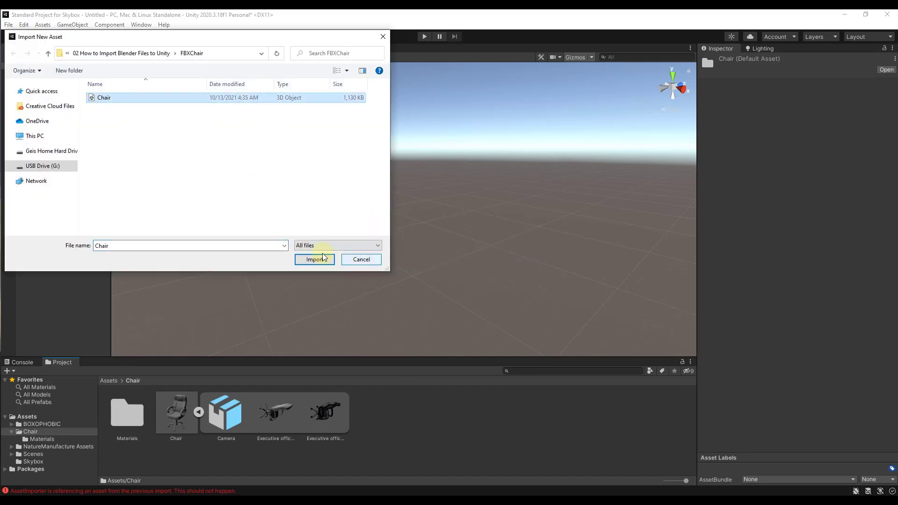
pyautogui.click(314, 260)
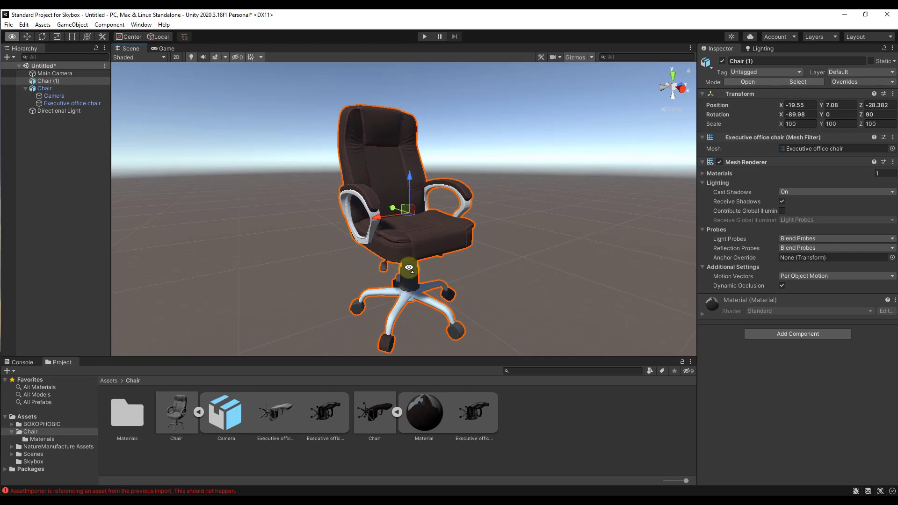
# Place the FBX chair in the scene as Chair (1) and show its material import settings
pyautogui.click(423, 412)
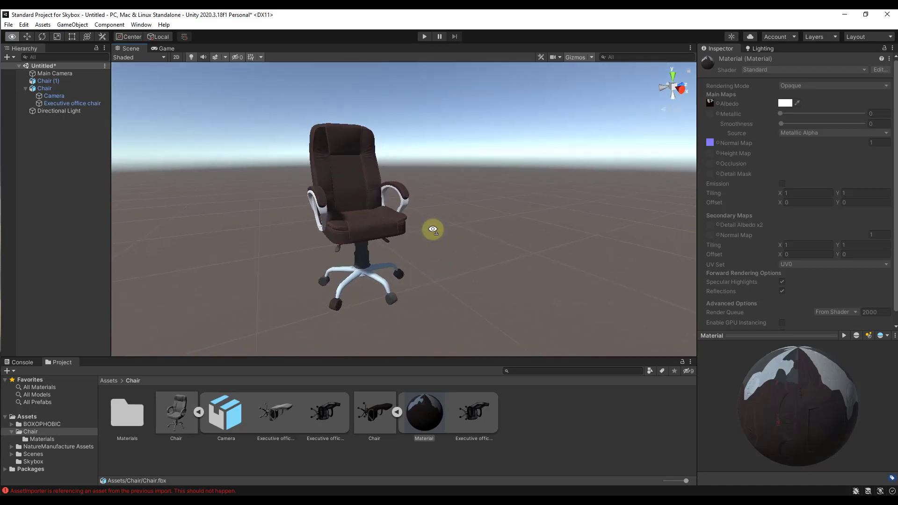
pyautogui.click(374, 412)
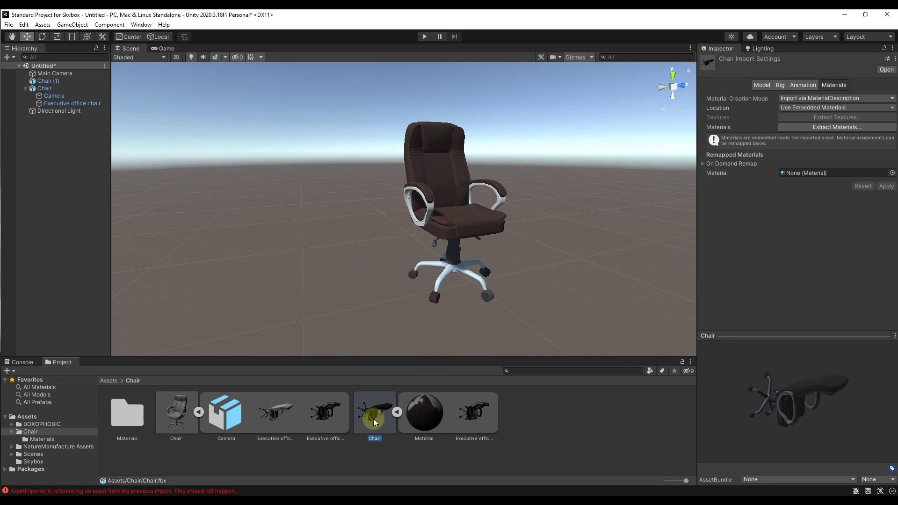
pyautogui.moveTo(835, 126)
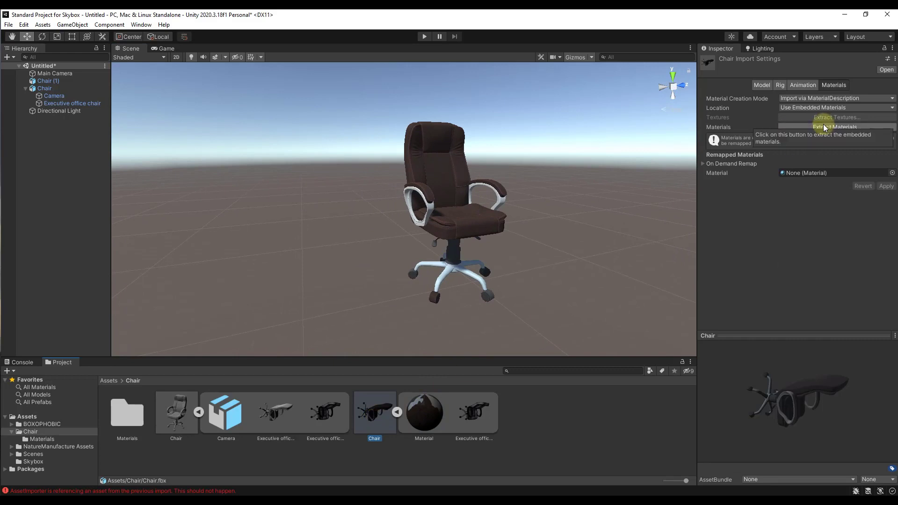